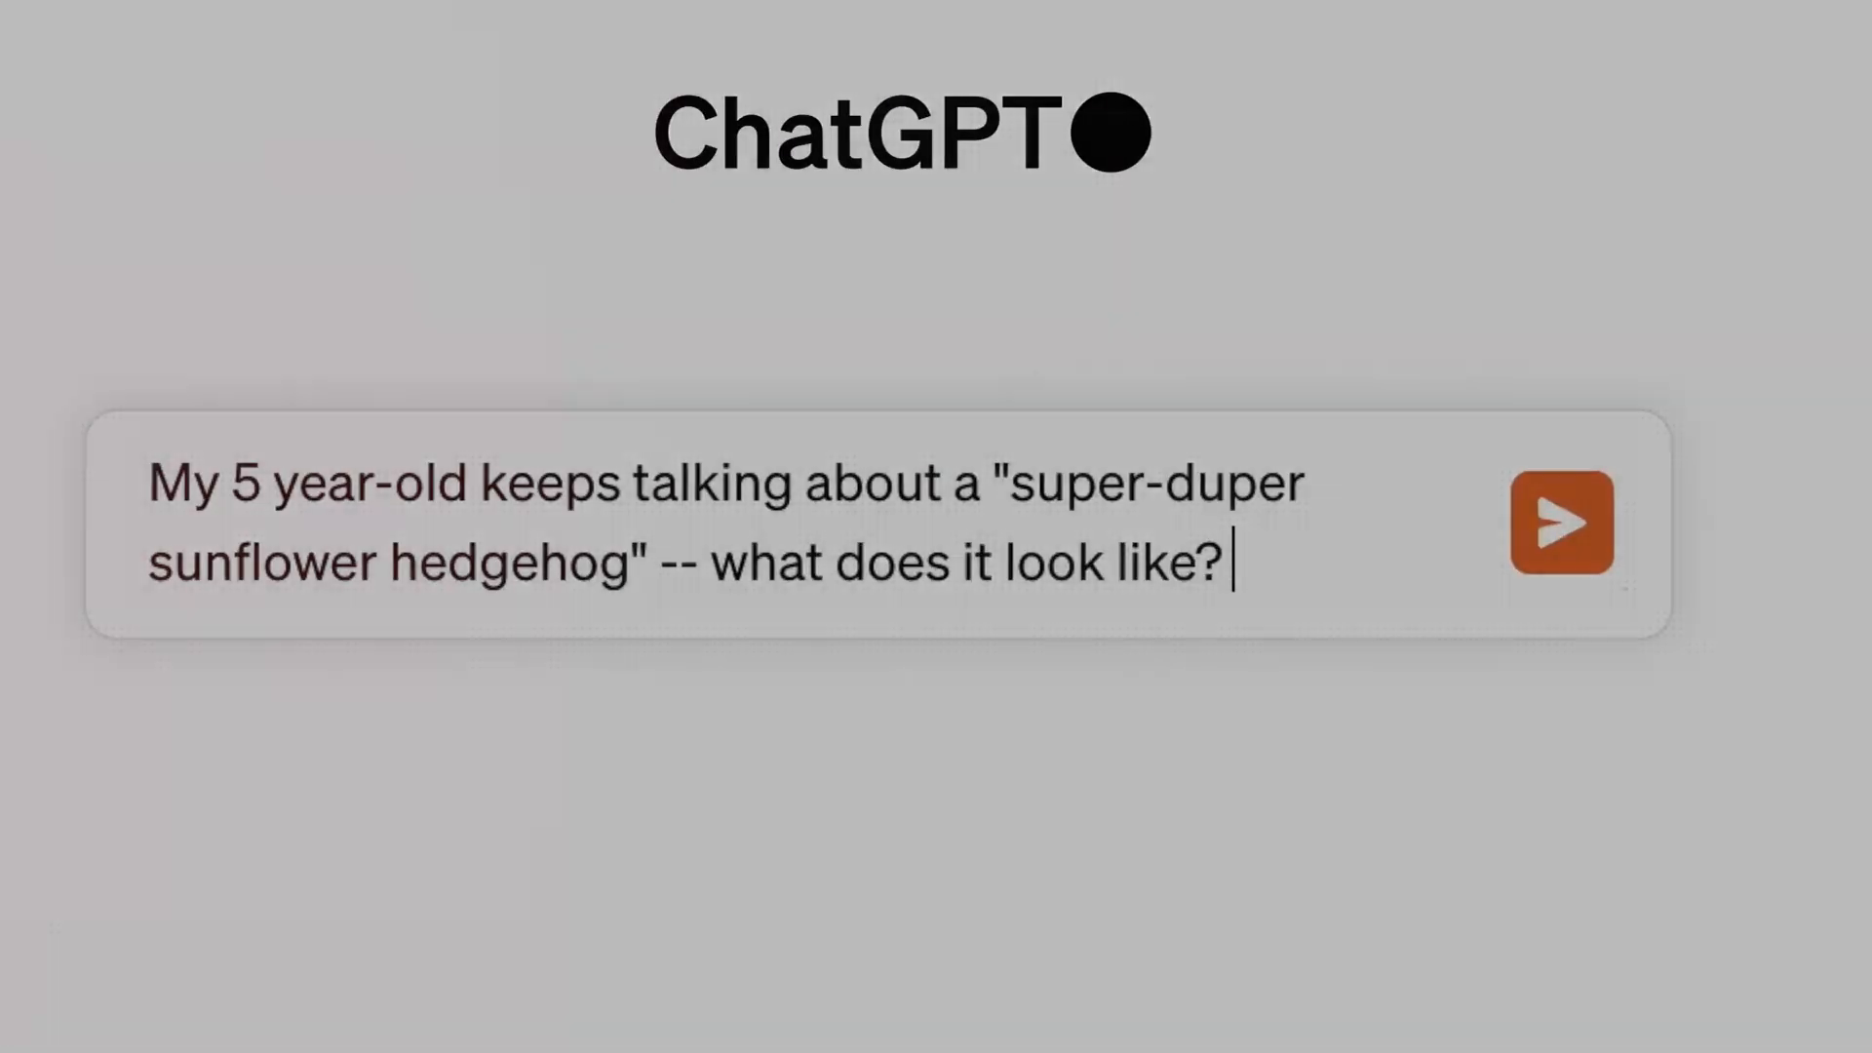
Submit the 'super-duper sunflower hedgehog' question and get four generated sunflower hedgehog images
left_click(1559, 523)
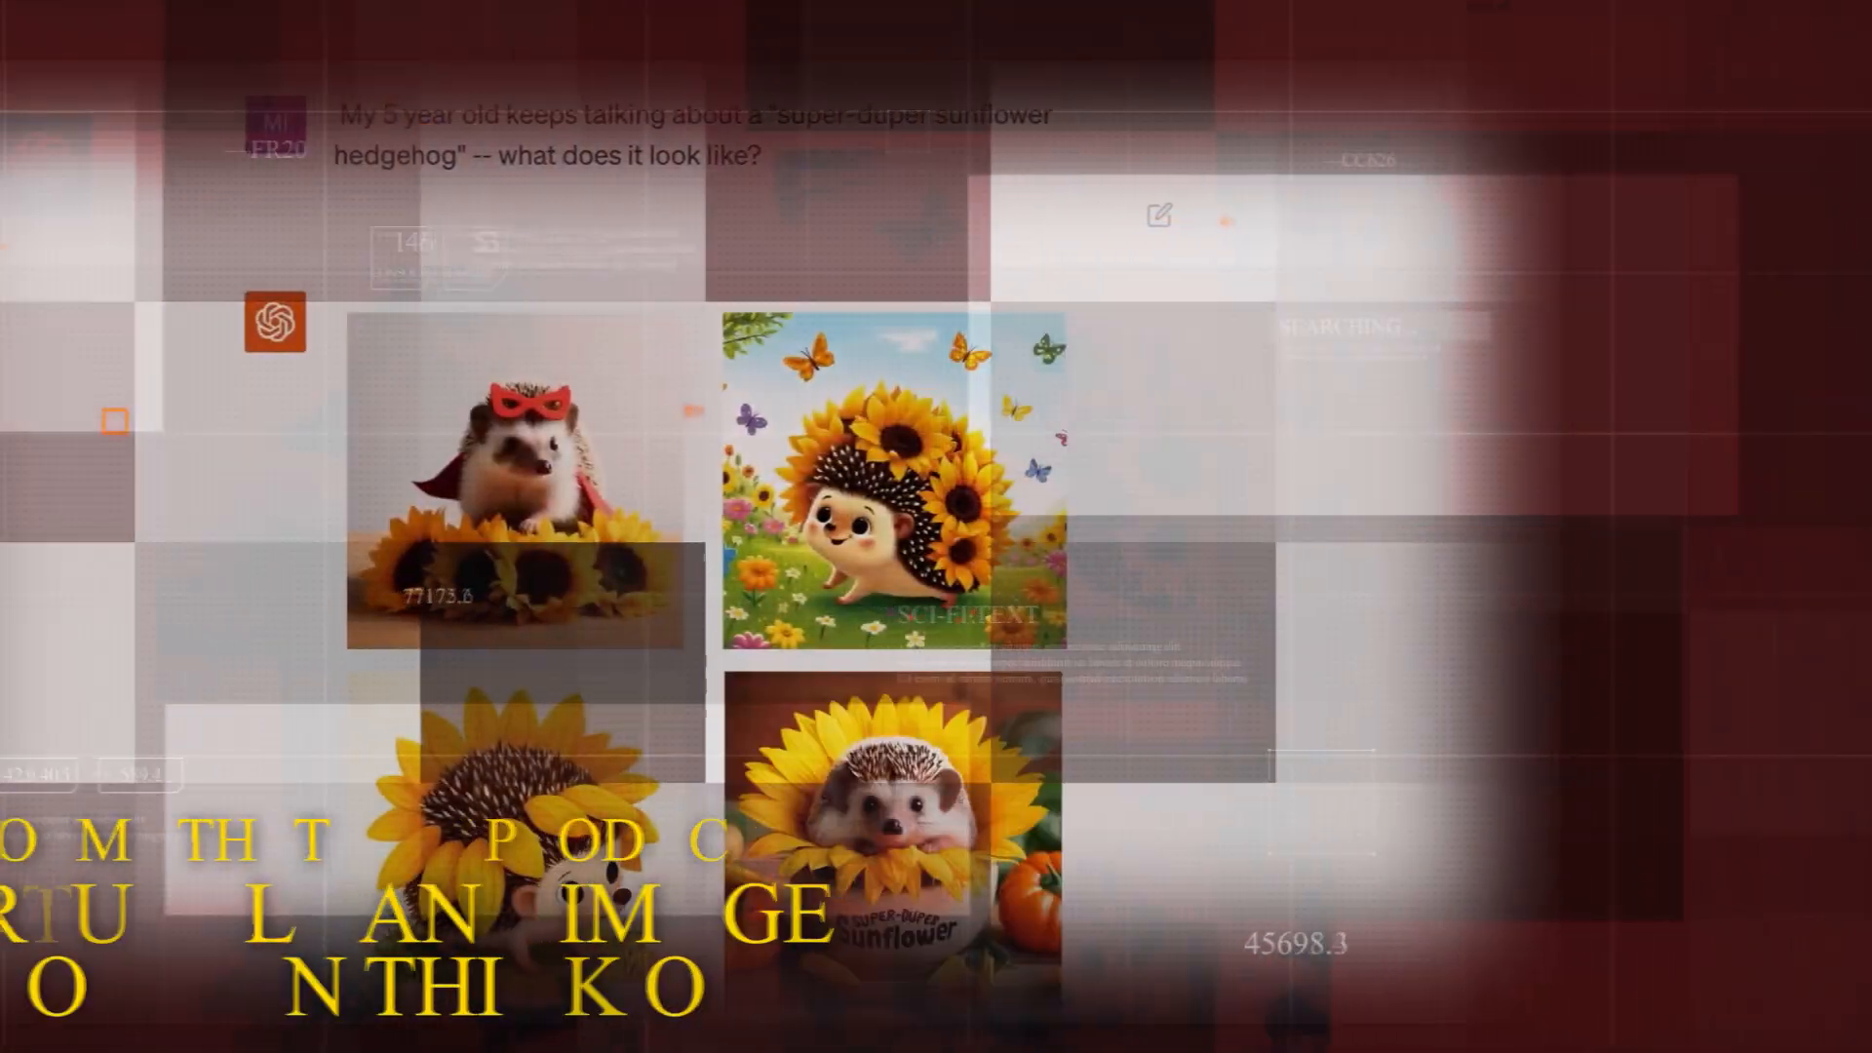